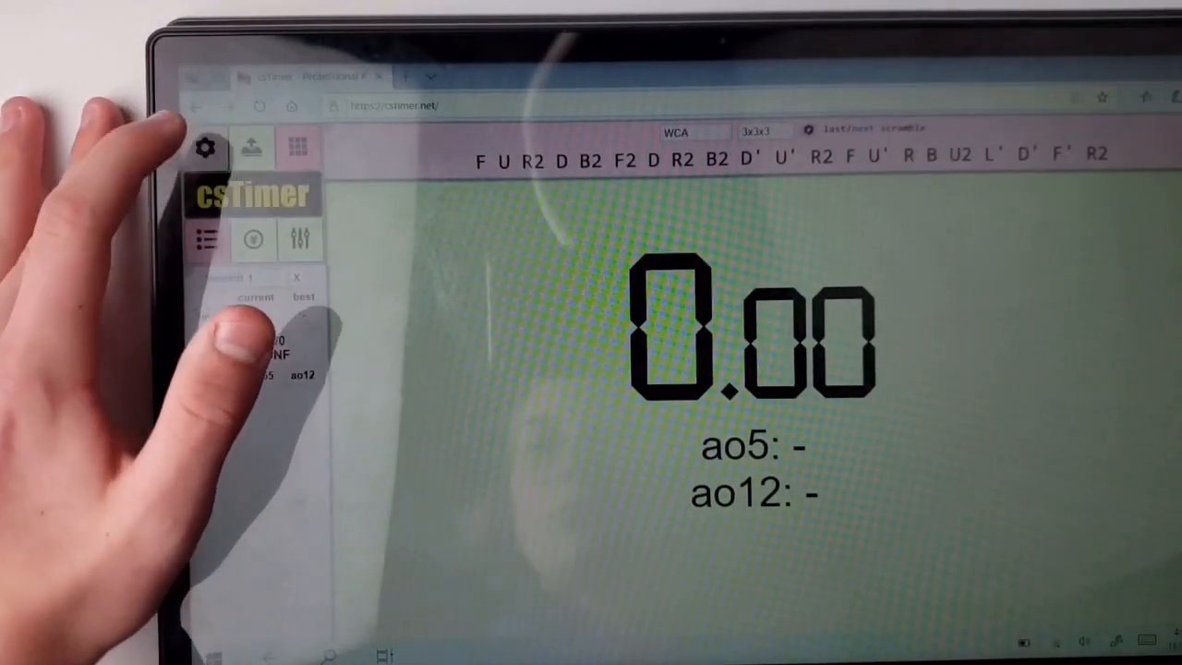
Open the csTimer Option dialog from the gear icon
{"action": "left_click", "coordinate": [205, 147]}
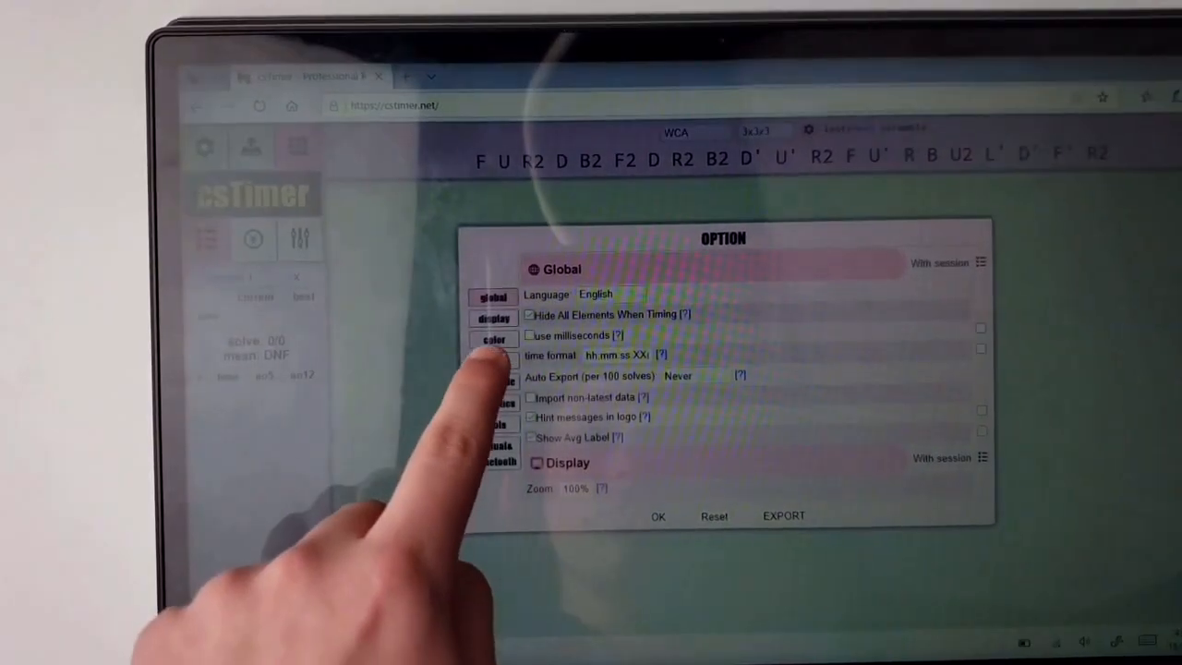
On the timer tab, set 'entering in times with' to stackmat
{"action": "left_click", "coordinate": [494, 360]}
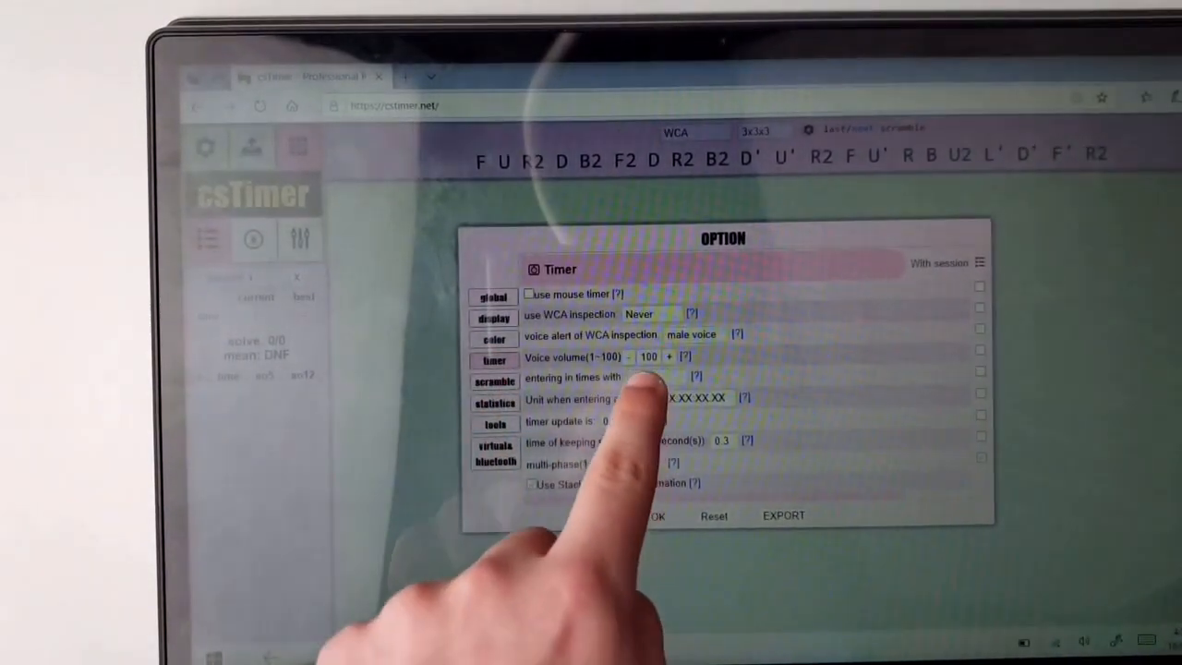
{"action": "left_click", "coordinate": [660, 376]}
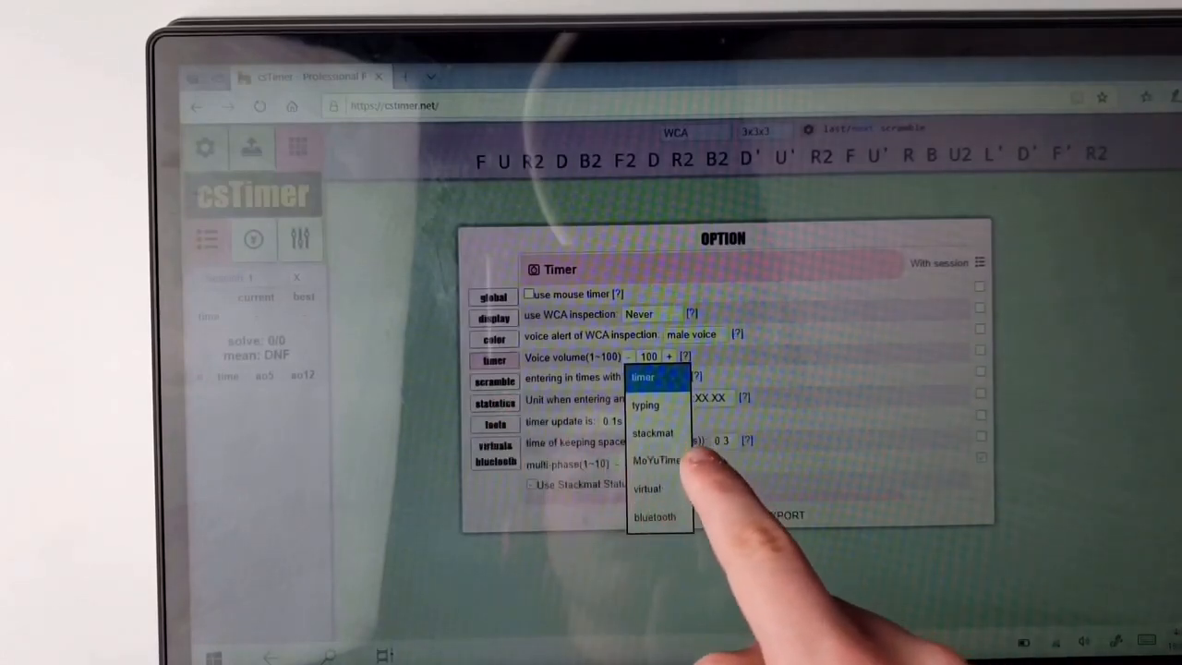
{"action": "left_click", "coordinate": [653, 432]}
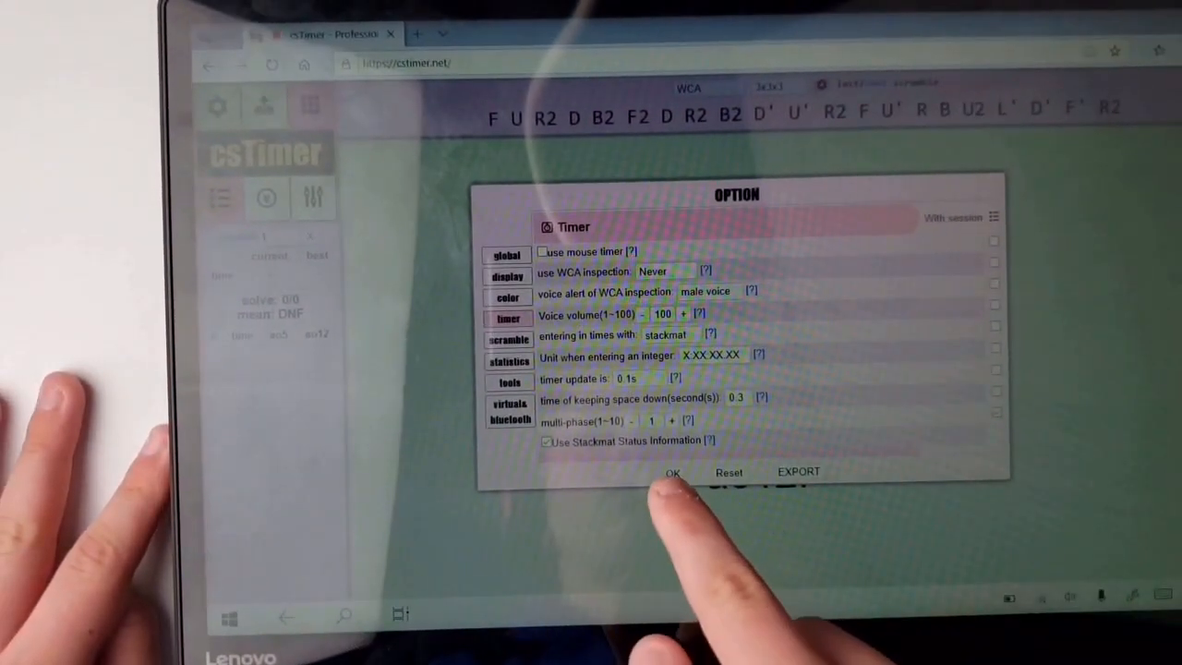
Save the options and record a 2.22 solve from the Stackmat timer
{"action": "left_click", "coordinate": [673, 472]}
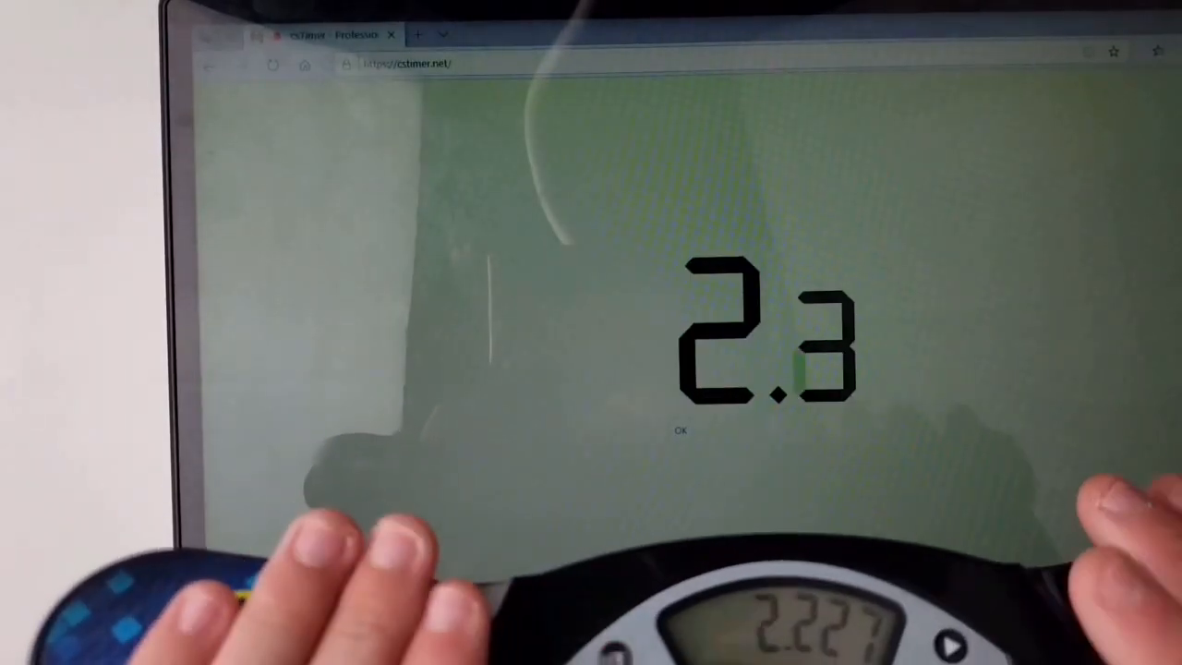
{"action": "key", "text": "space"}
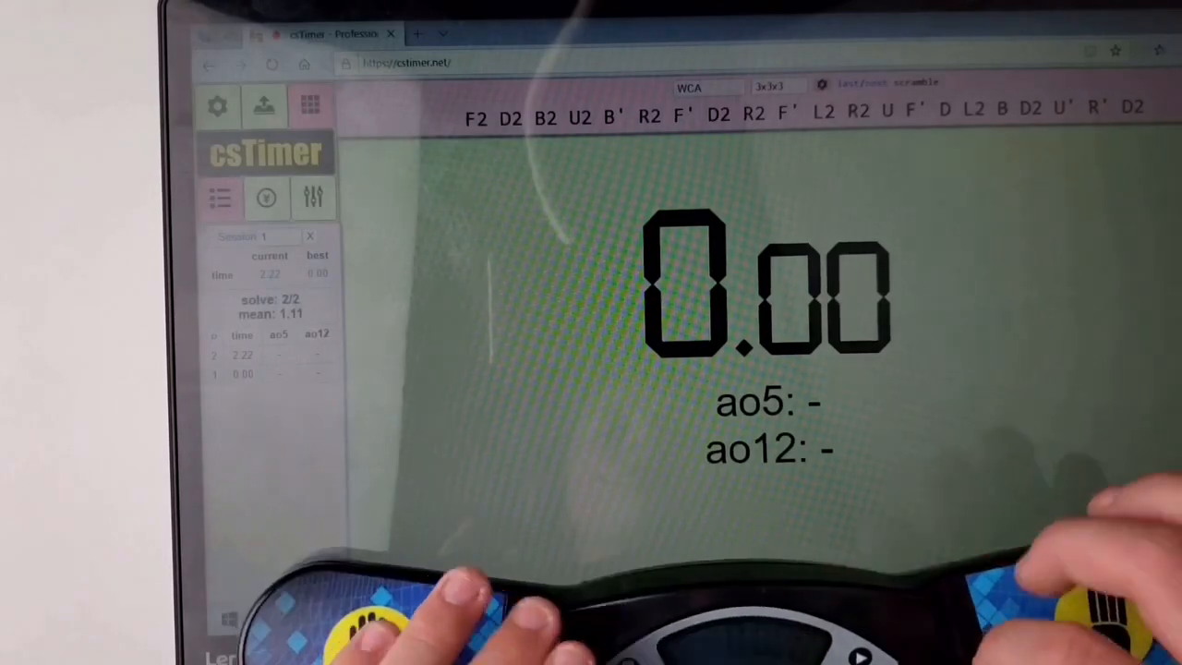